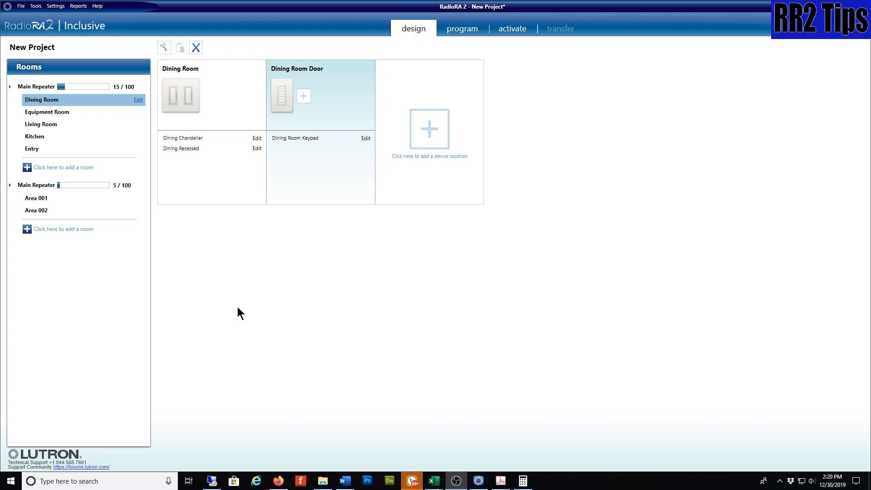
pyautogui.moveTo(243, 306)
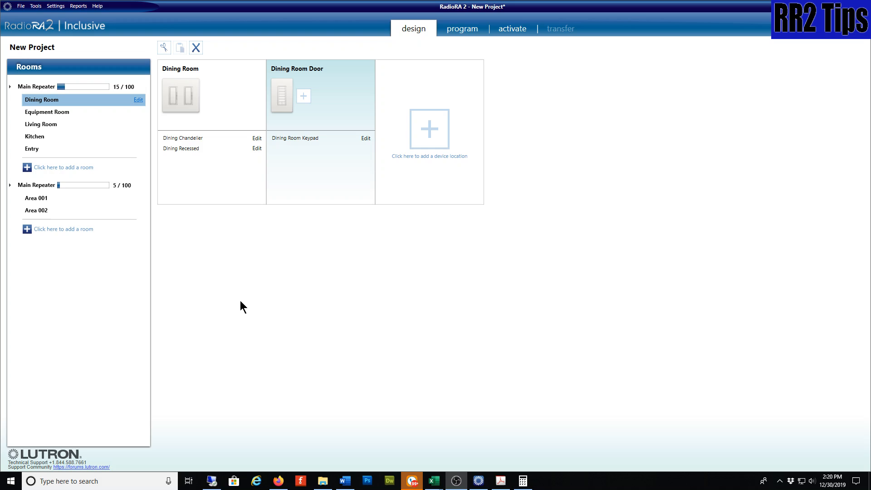
pyautogui.moveTo(221, 257)
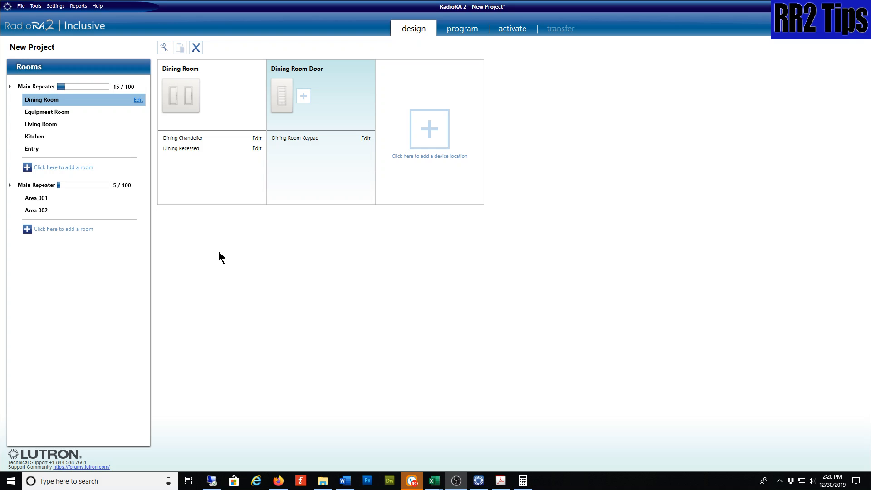
pyautogui.moveTo(234, 240)
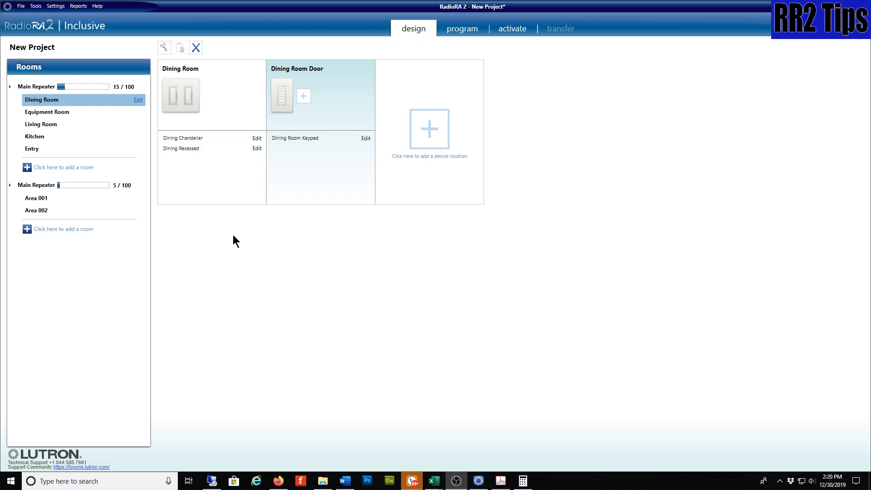
pyautogui.moveTo(227, 208)
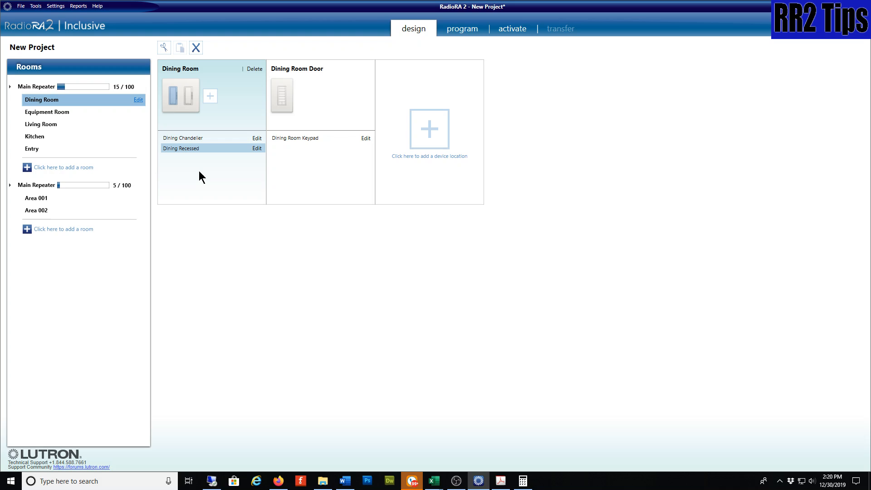
pyautogui.moveTo(40, 203)
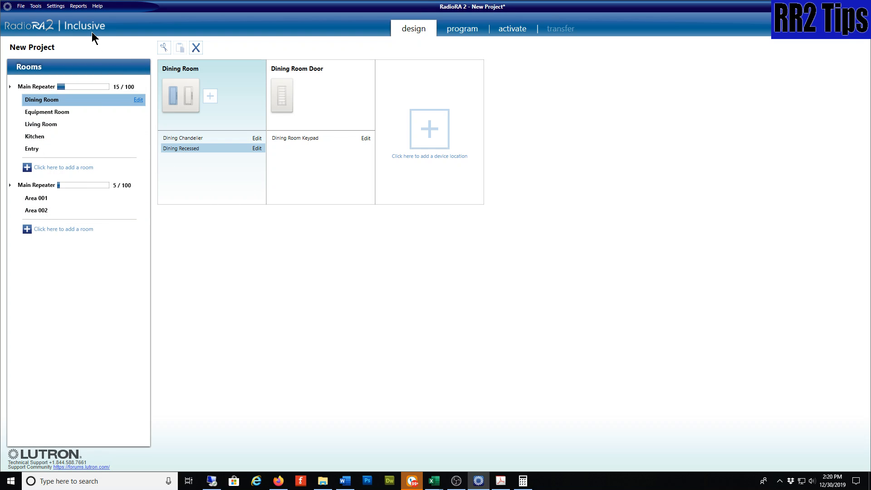
pyautogui.moveTo(51, 127)
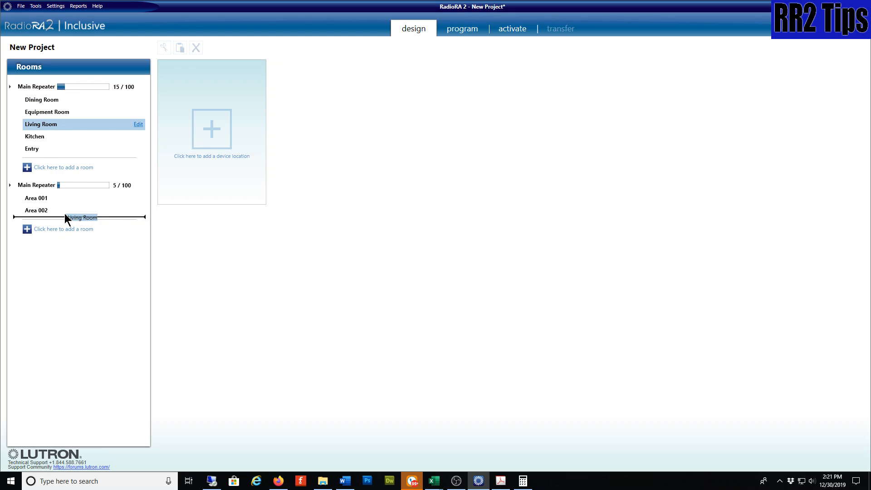
# Drag Living Room from the first Main Repeater to below Area 002 under the second
pyautogui.moveTo(65, 124); pyautogui.dragTo(81, 217)
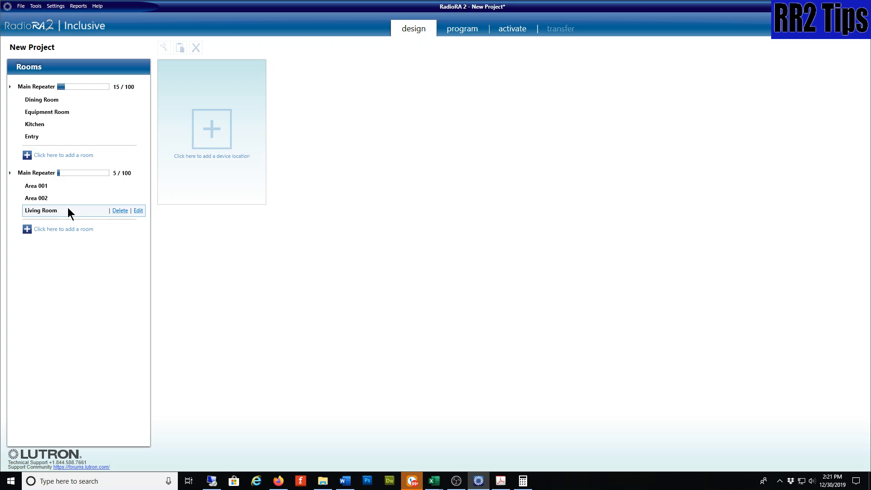
pyautogui.moveTo(62, 215)
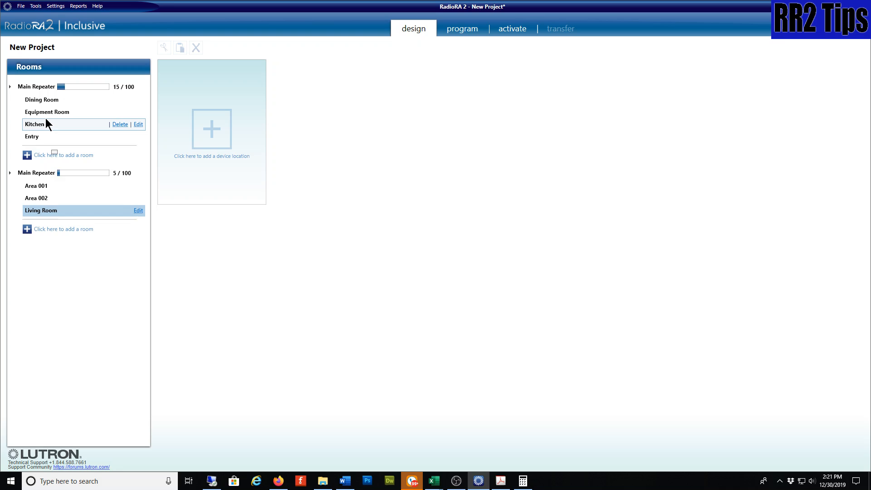
# Move the two-zone Dining Room dimmer into Living Room and open Equipment Room's devices
pyautogui.click(41, 100)
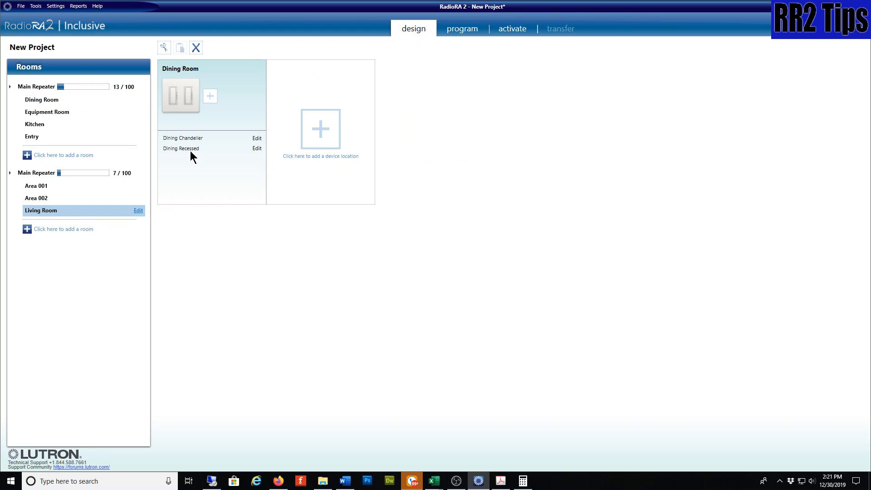
pyautogui.moveTo(137, 319)
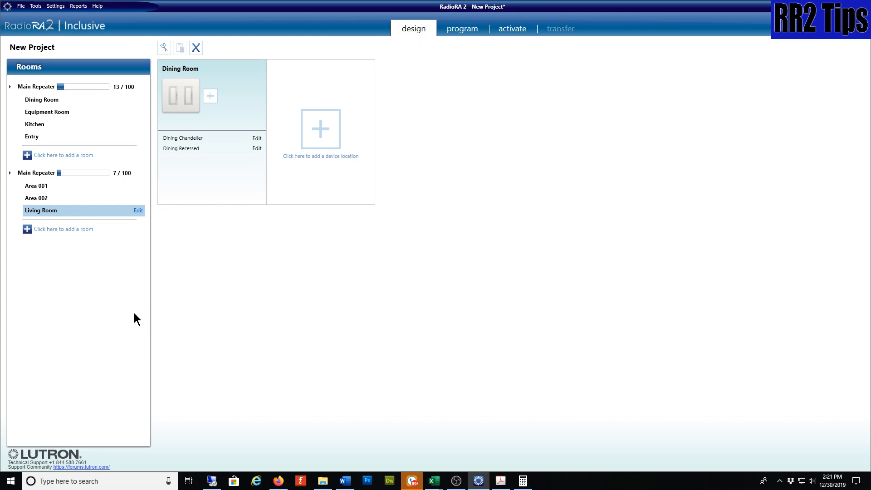
pyautogui.moveTo(96, 292)
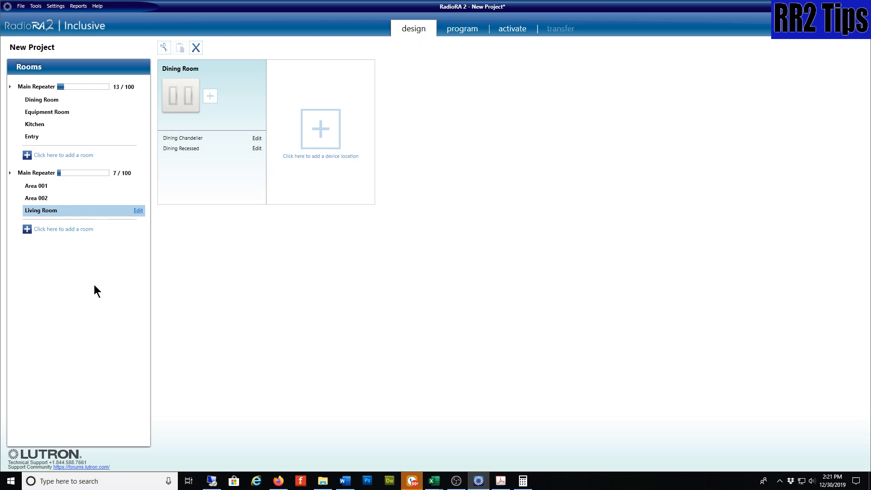
pyautogui.click(48, 111)
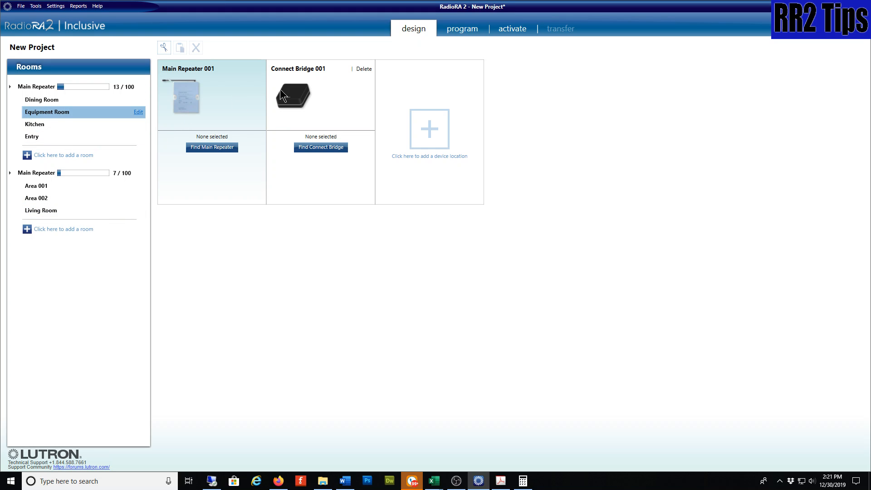
# Add an Auxiliary Repeater as a new device location in the Equipment Room
pyautogui.click(292, 95)
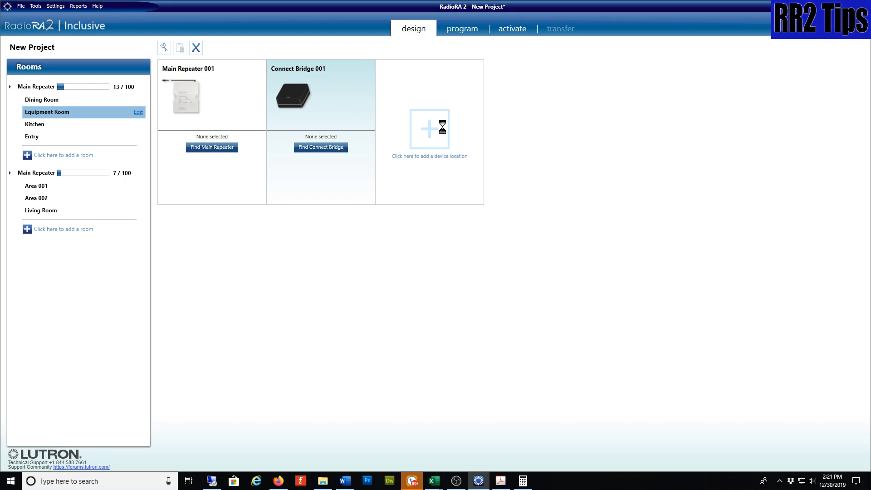
pyautogui.click(430, 129)
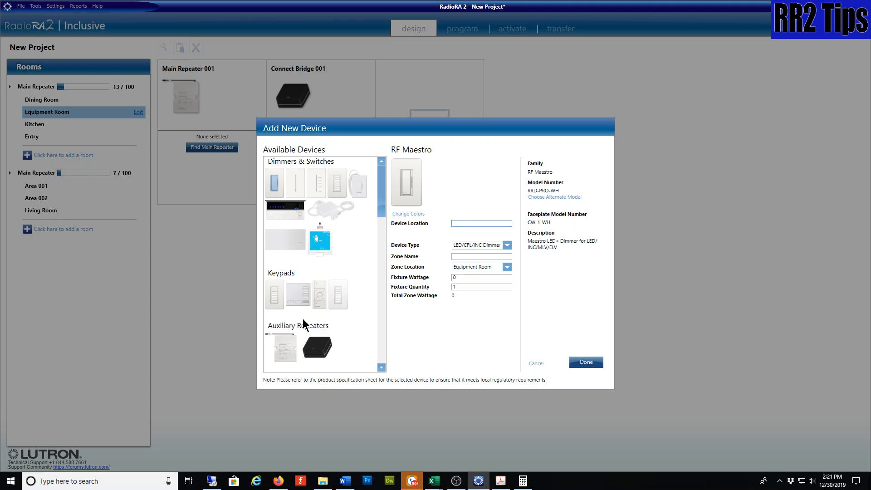
pyautogui.click(283, 348)
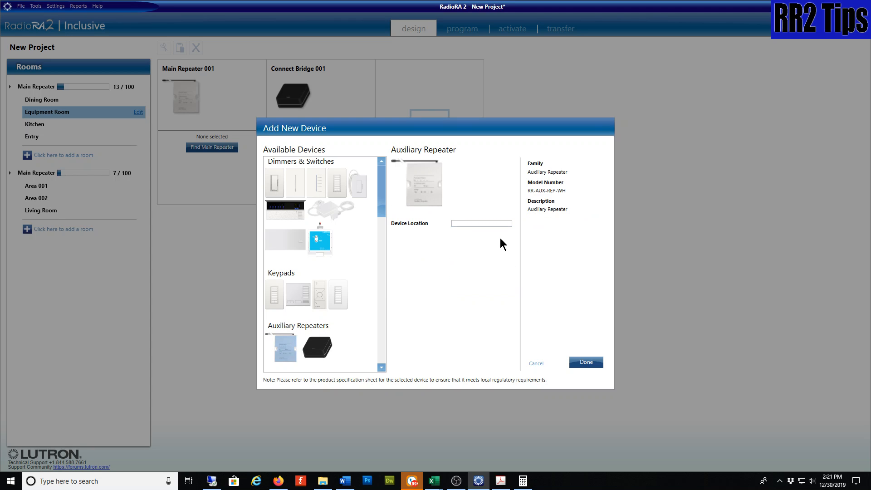
pyautogui.moveTo(551, 257)
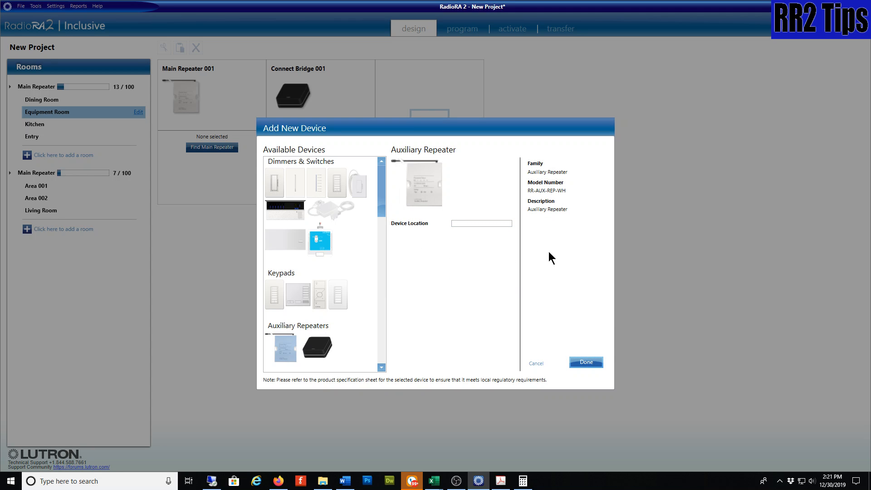
pyautogui.click(587, 362)
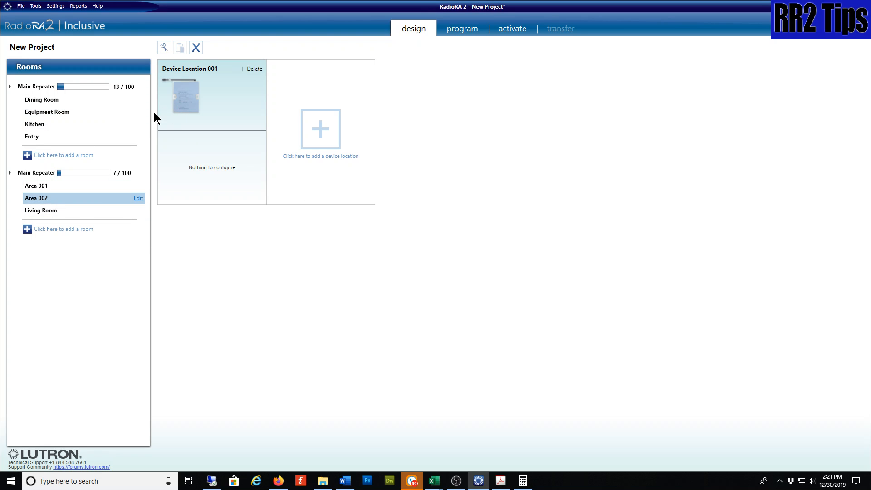
pyautogui.moveTo(264, 146)
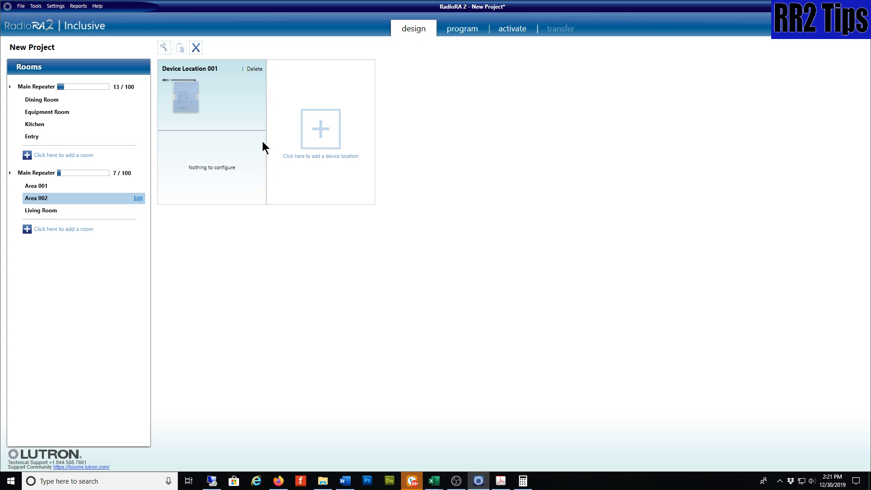
pyautogui.moveTo(574, 318)
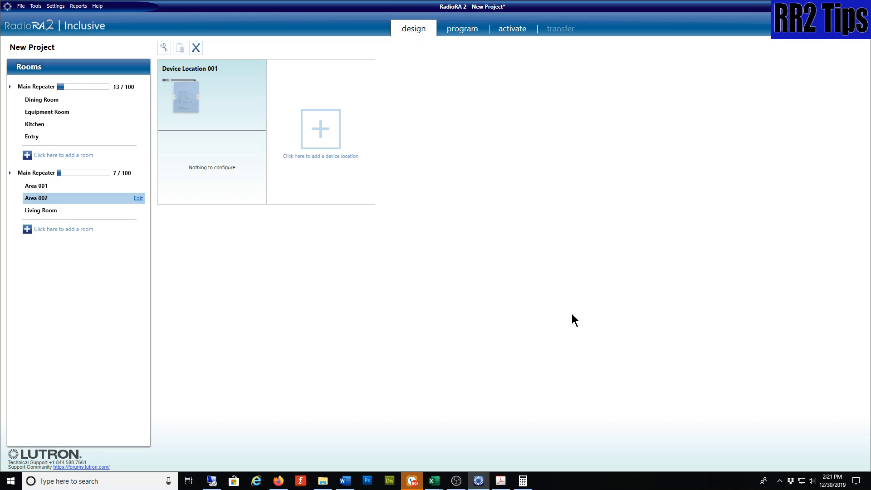
pyautogui.moveTo(123, 234)
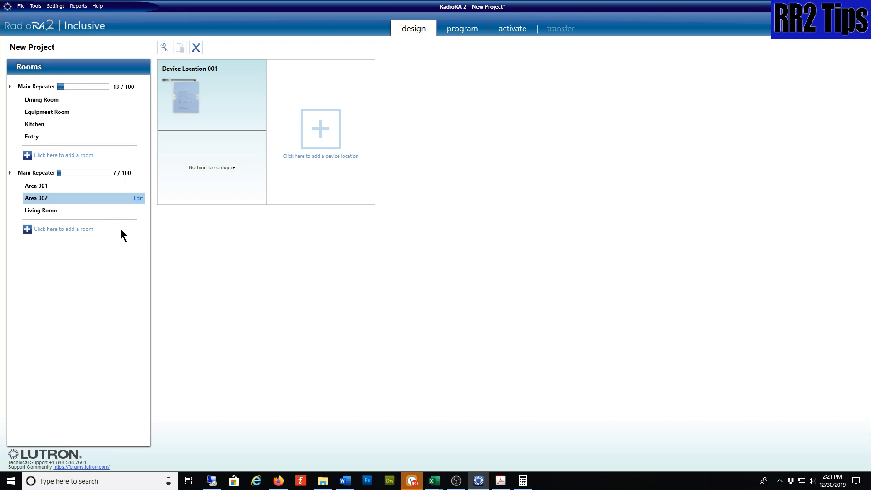
pyautogui.moveTo(34, 124)
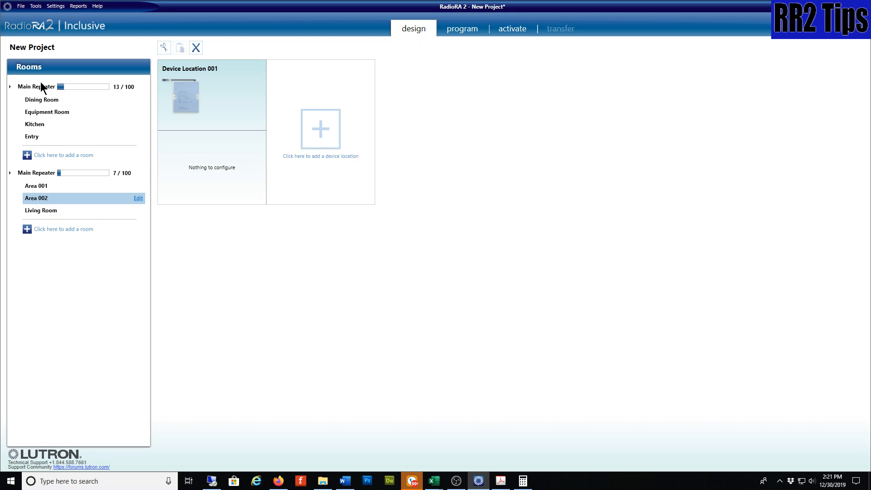
pyautogui.moveTo(63, 90)
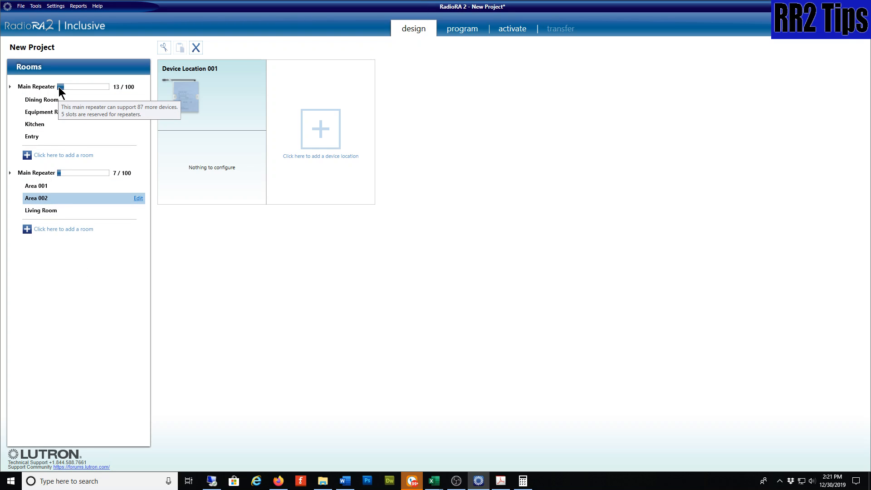